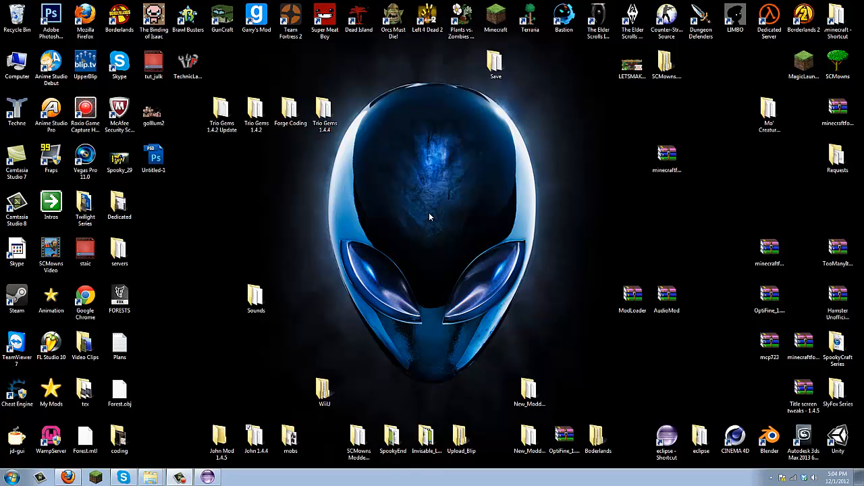
- Switch from the desktop's MCP zip to the Firefox window with the SCMowns YouTube channel
{"action": "left_click", "coordinate": [770, 344]}
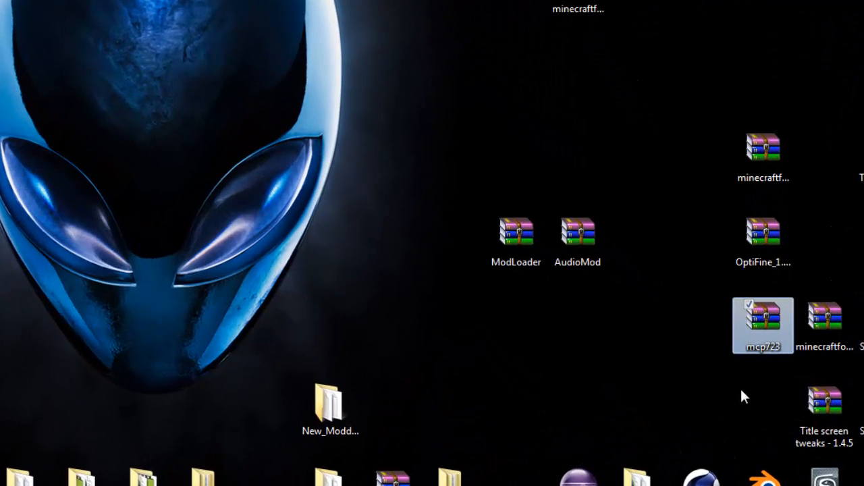
{"action": "mouse_move", "coordinate": [755, 362]}
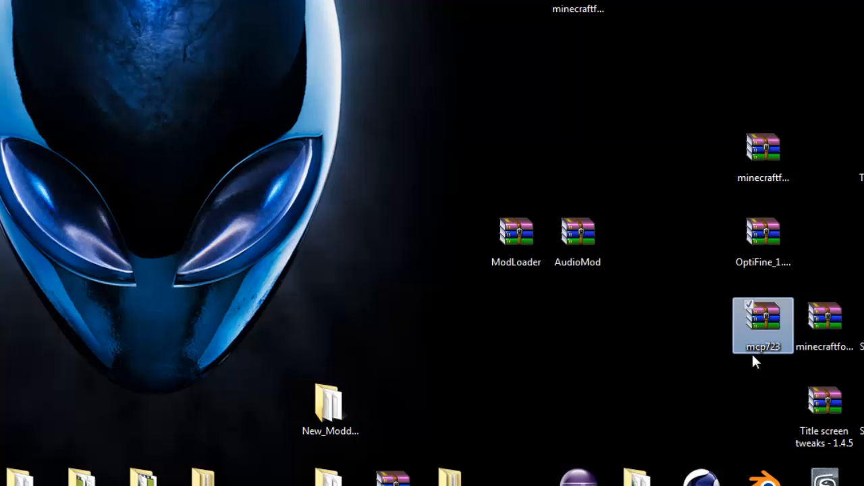
{"action": "mouse_move", "coordinate": [770, 358]}
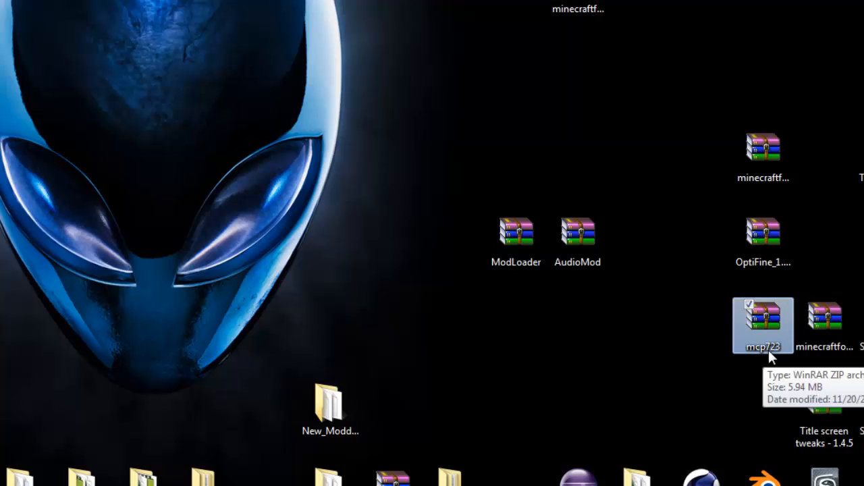
{"action": "left_click", "coordinate": [516, 231]}
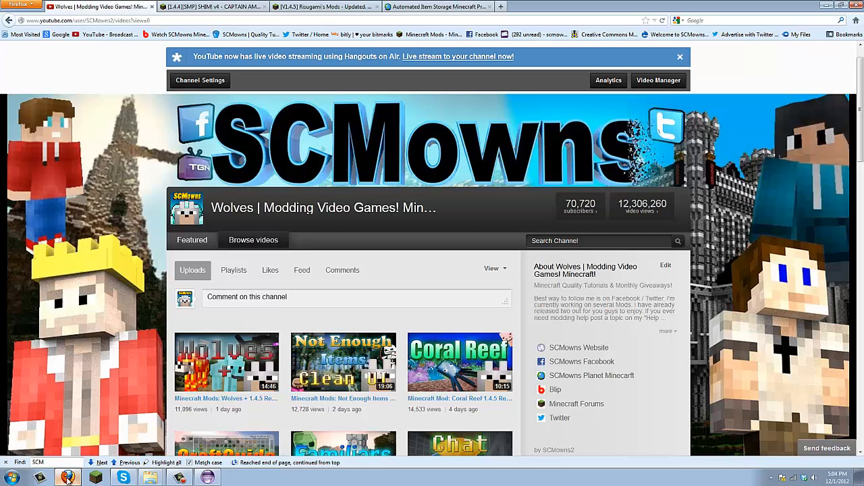
{"action": "mouse_move", "coordinate": [502, 5]}
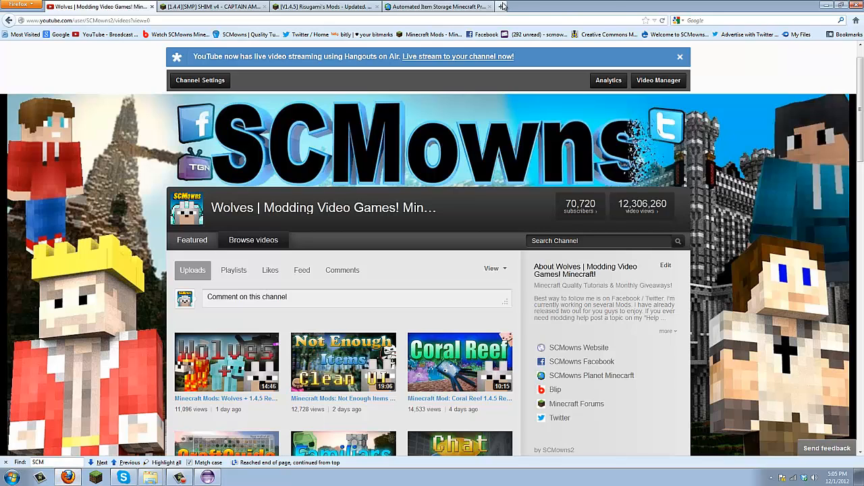
- Go to the SCMowns.com home page and into the SCMowns Forums listing
{"action": "left_click", "coordinate": [502, 6]}
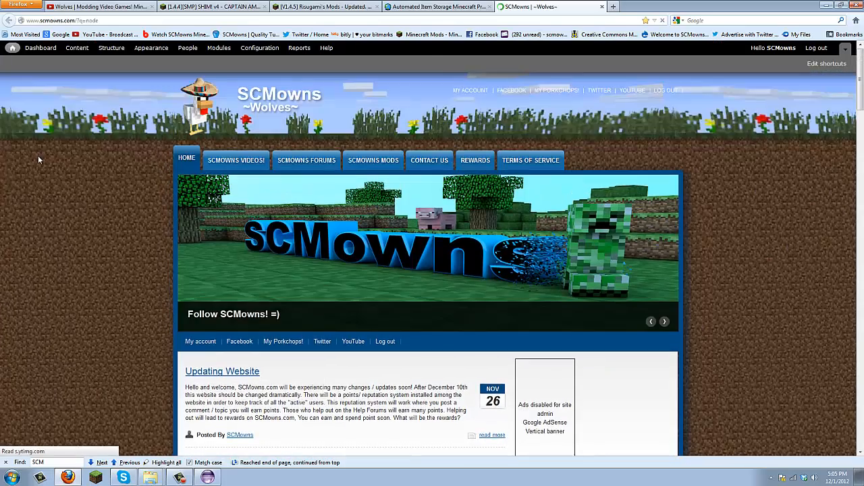
{"action": "scroll", "scroll_direction": "down", "scroll_amount": 3}
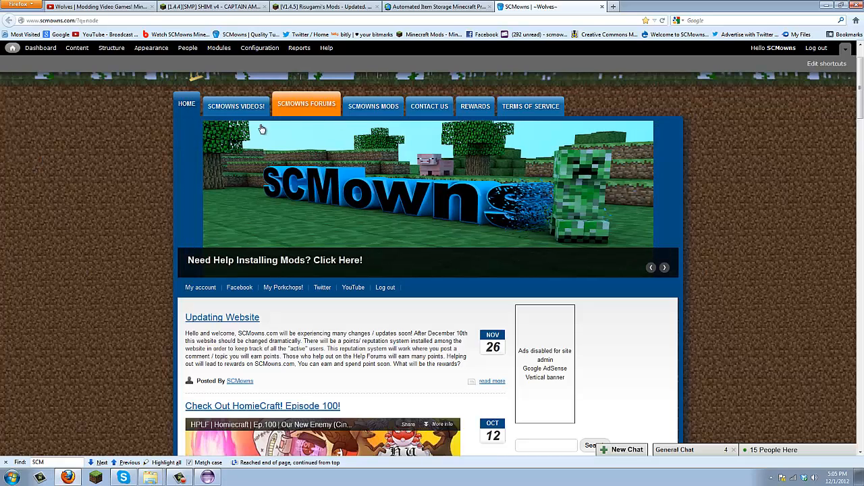
{"action": "left_click", "coordinate": [305, 105]}
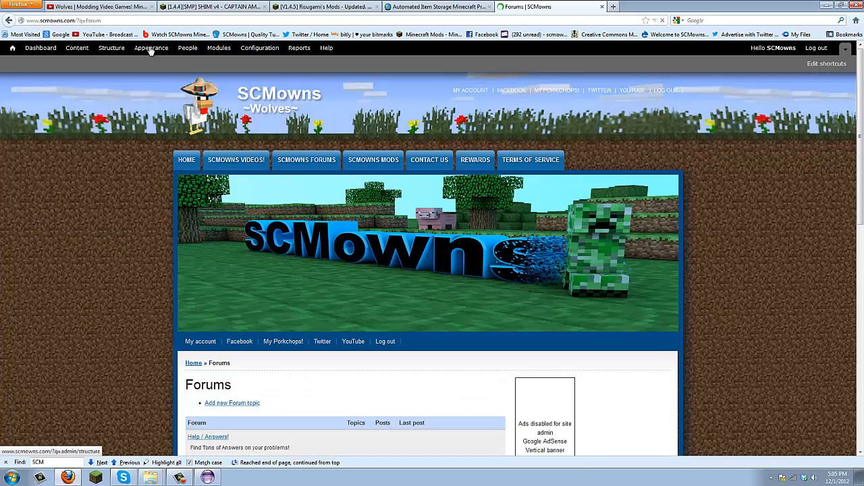
{"action": "scroll", "scroll_direction": "down", "scroll_amount": 3}
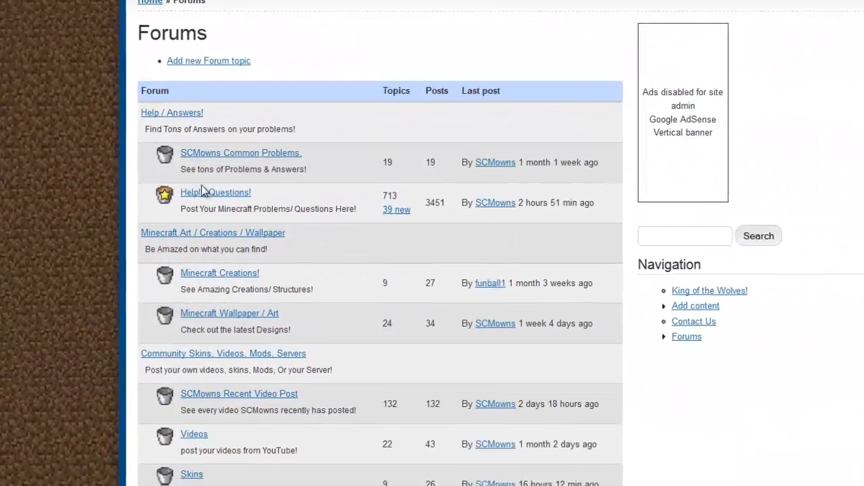
{"action": "scroll", "scroll_direction": "up", "scroll_amount": 3}
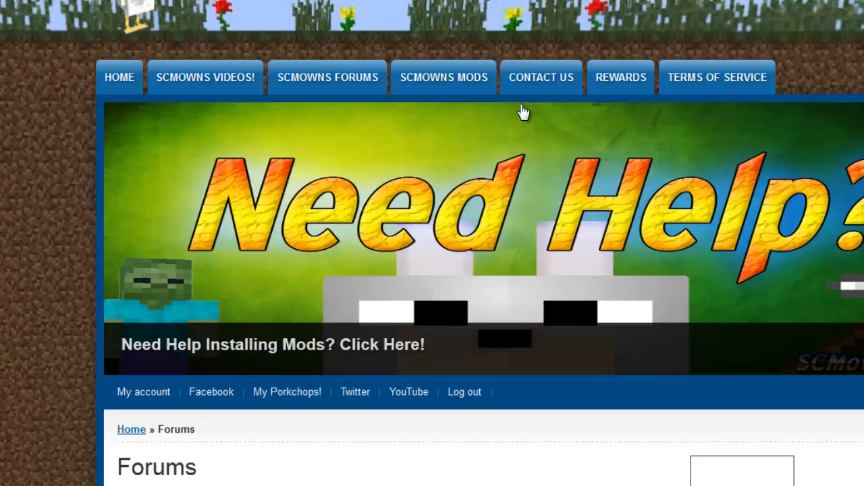
{"action": "mouse_move", "coordinate": [620, 77]}
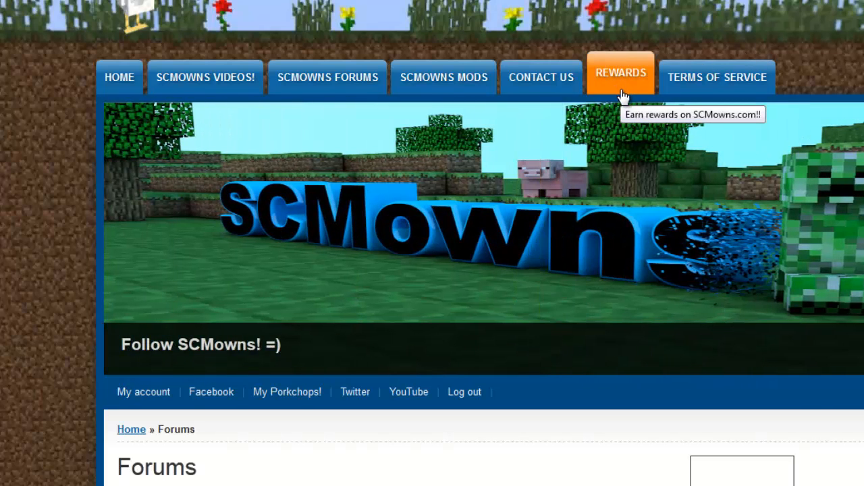
- Enter the Help!/Questions! forum and browse down its topic list
{"action": "scroll", "scroll_direction": "down", "scroll_amount": 3}
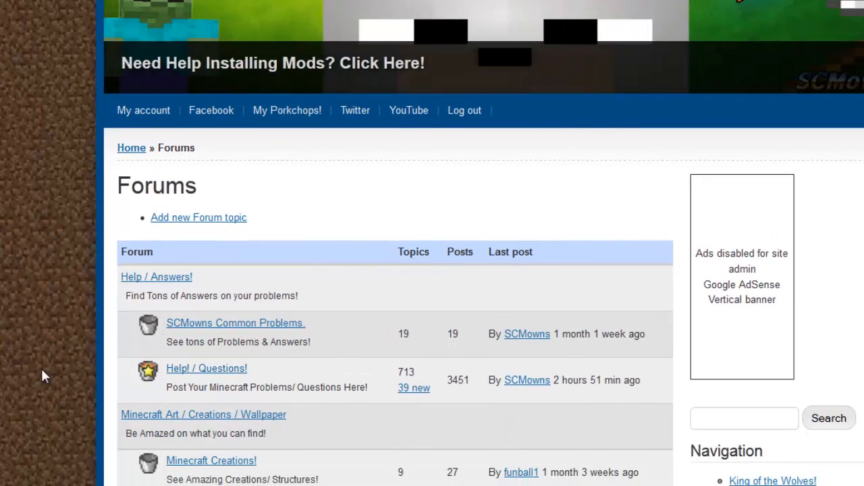
{"action": "left_click", "coordinate": [207, 368]}
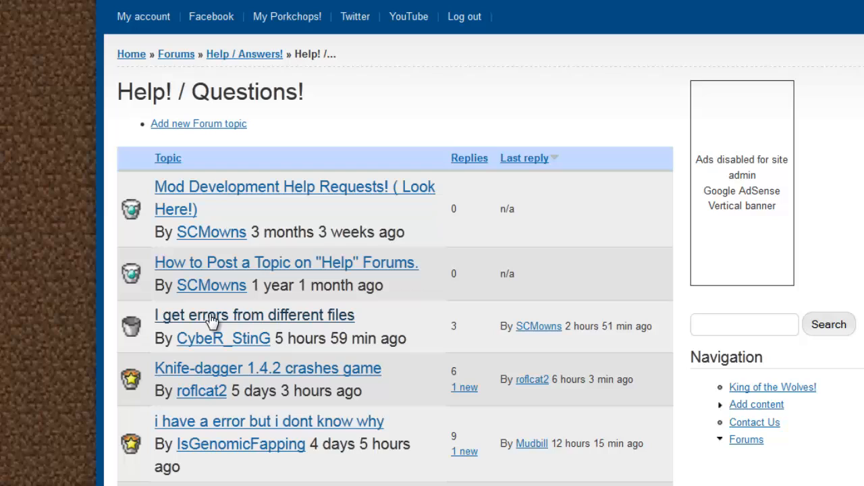
{"action": "scroll", "scroll_direction": "down", "scroll_amount": 3}
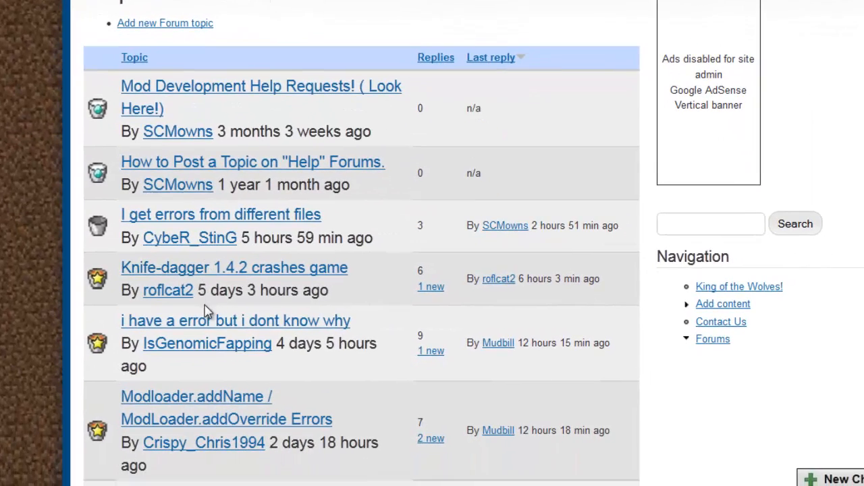
{"action": "scroll", "scroll_direction": "down", "scroll_amount": 3}
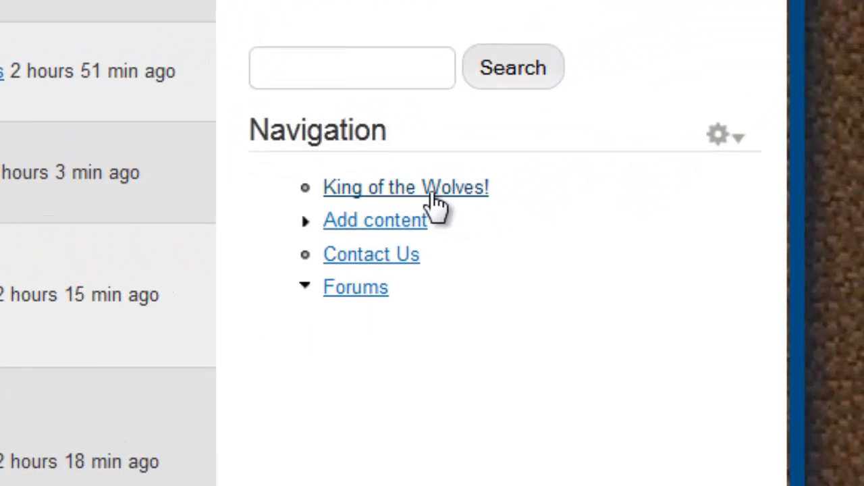
{"action": "mouse_move", "coordinate": [443, 203]}
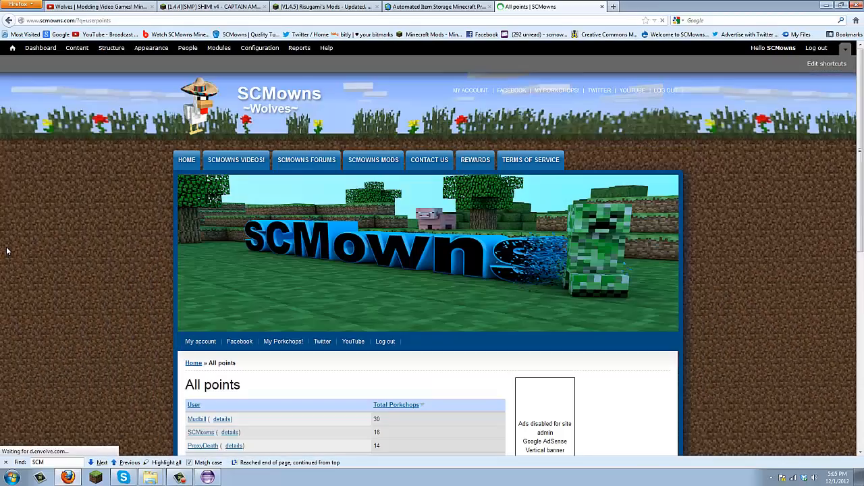
- Scroll through the All points leaderboard of users' Porkchop totals
{"action": "scroll", "scroll_direction": "down", "scroll_amount": 3}
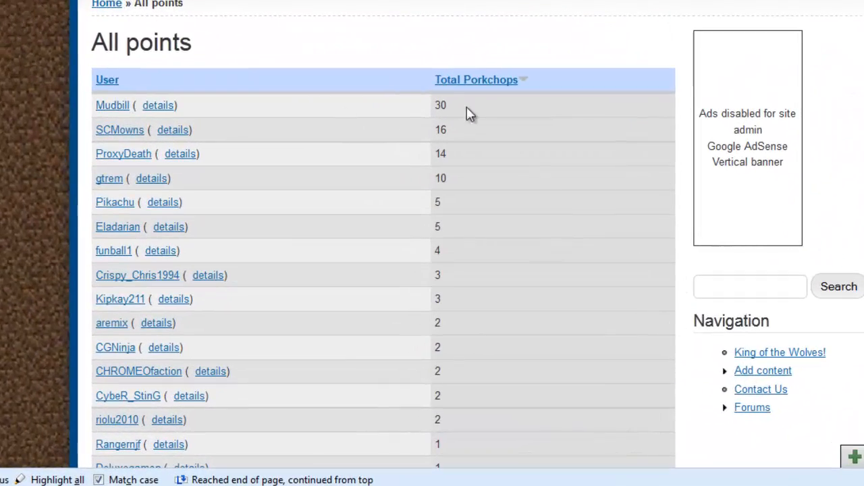
{"action": "scroll", "scroll_direction": "down", "scroll_amount": 3}
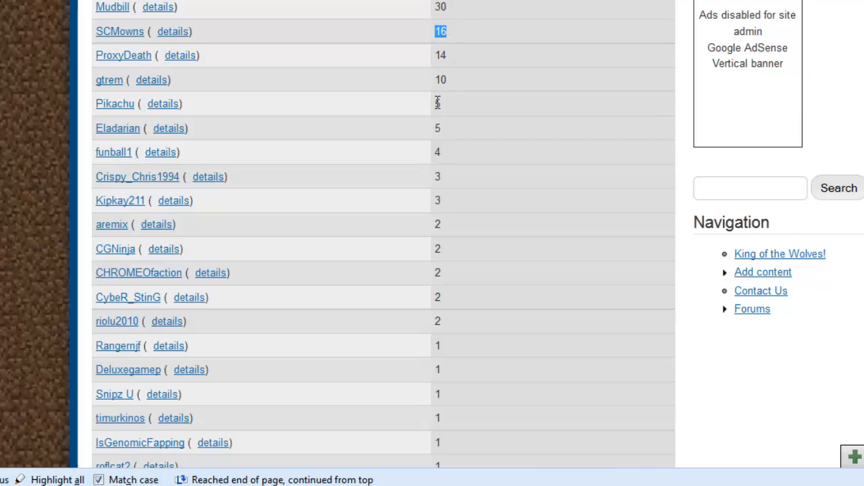
{"action": "scroll", "scroll_direction": "up", "scroll_amount": 3}
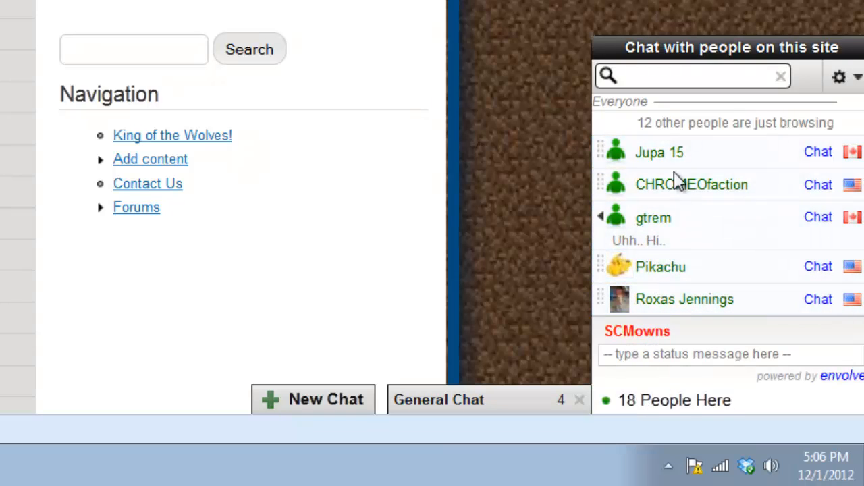
- Read through the General Chat conversation, then minimize Firefox to the desktop
{"action": "left_click", "coordinate": [437, 399]}
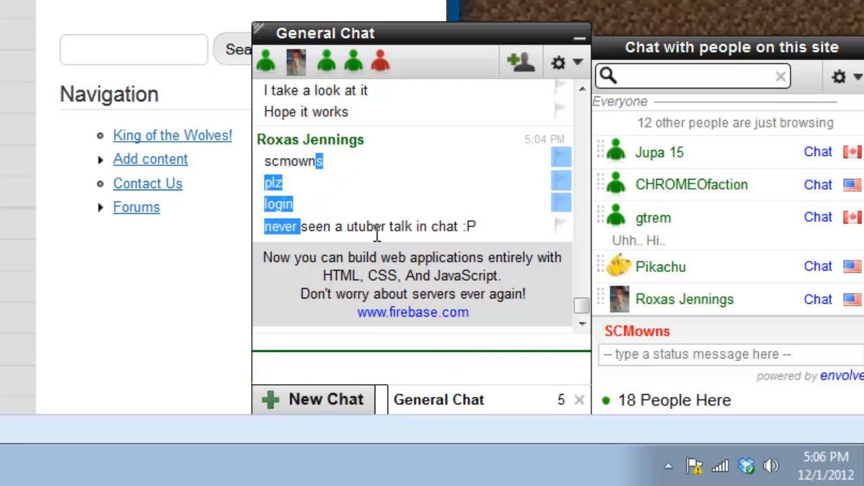
{"action": "scroll", "scroll_direction": "up", "scroll_amount": 3}
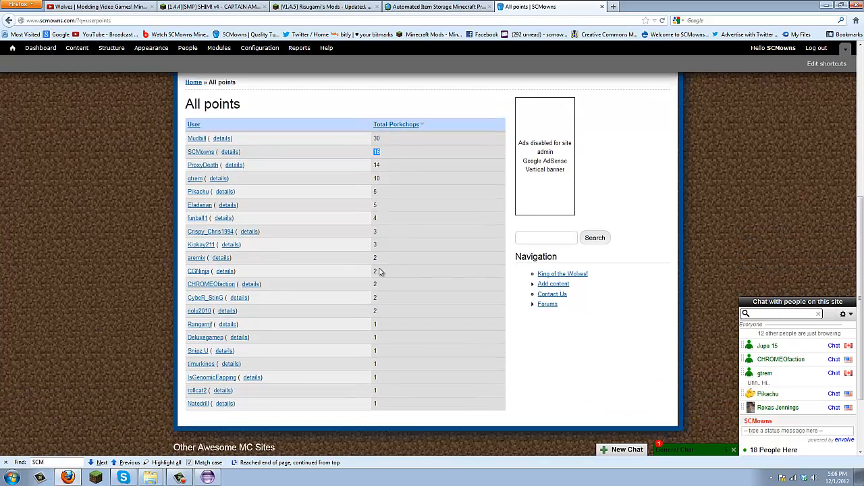
{"action": "scroll", "scroll_direction": "down", "scroll_amount": 3}
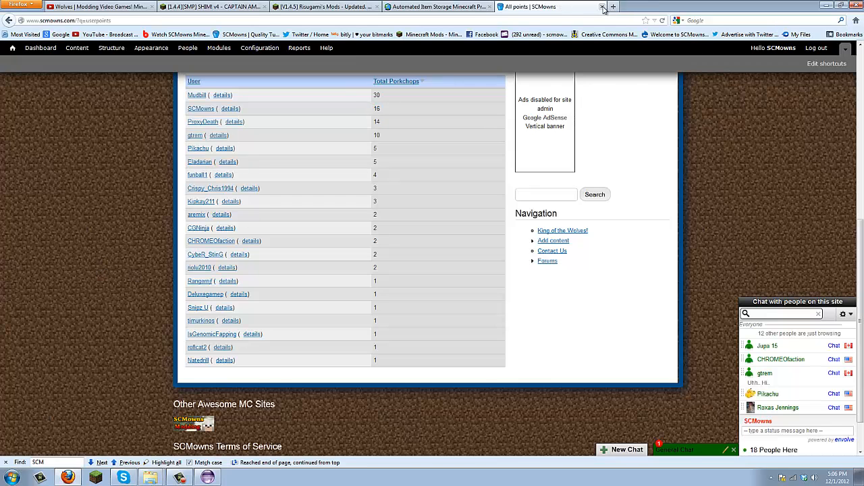
{"action": "left_click", "coordinate": [602, 6]}
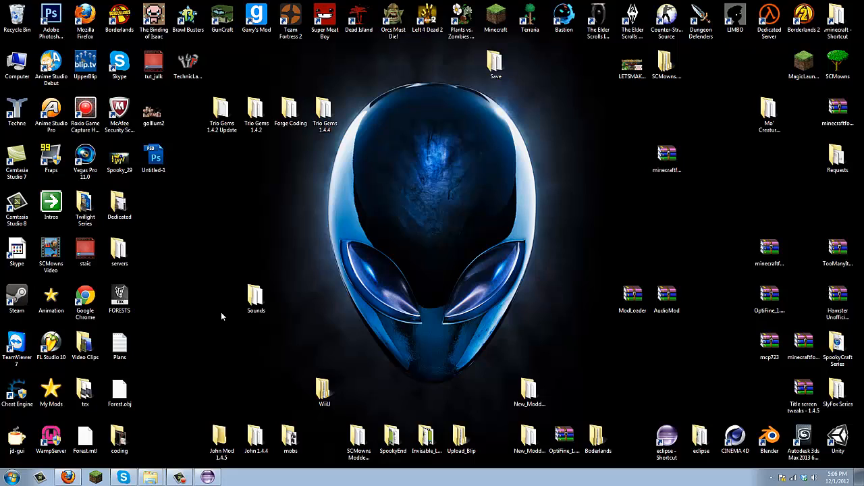
{"action": "mouse_move", "coordinate": [559, 289]}
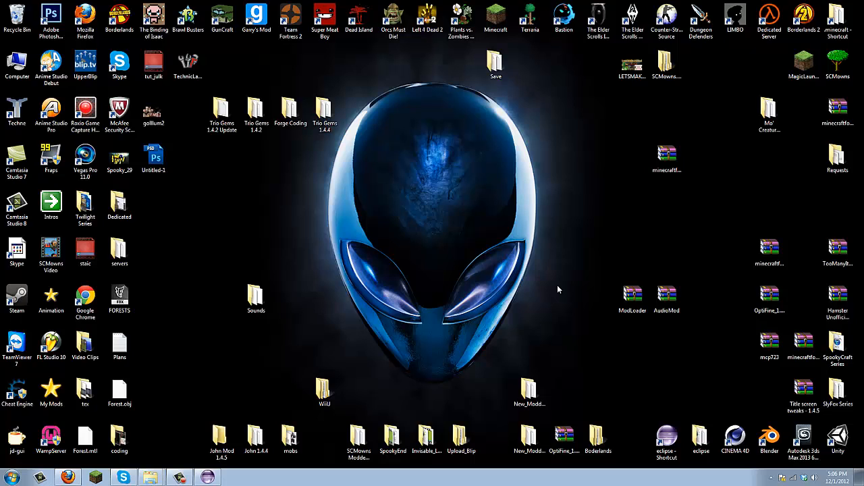
{"action": "mouse_move", "coordinate": [453, 295]}
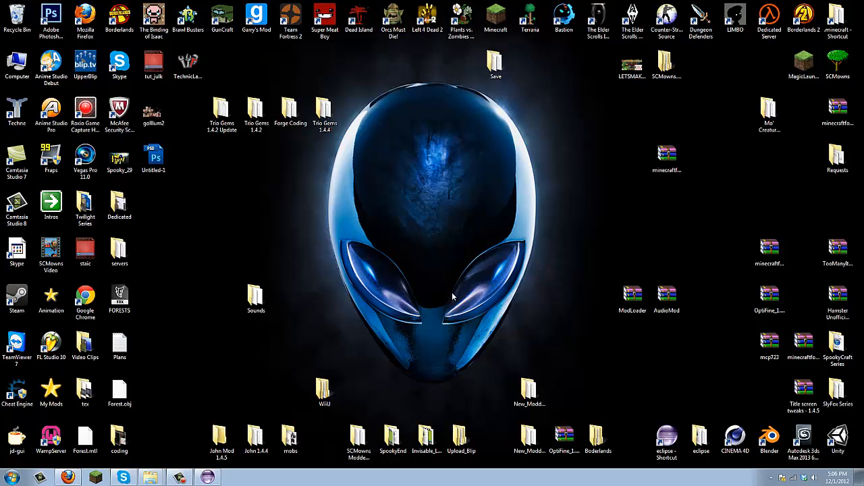
- Bring up Eclipse on ItemGreenGem and switch to mod_minecraft.java's item declarations
{"action": "left_click", "coordinate": [221, 443]}
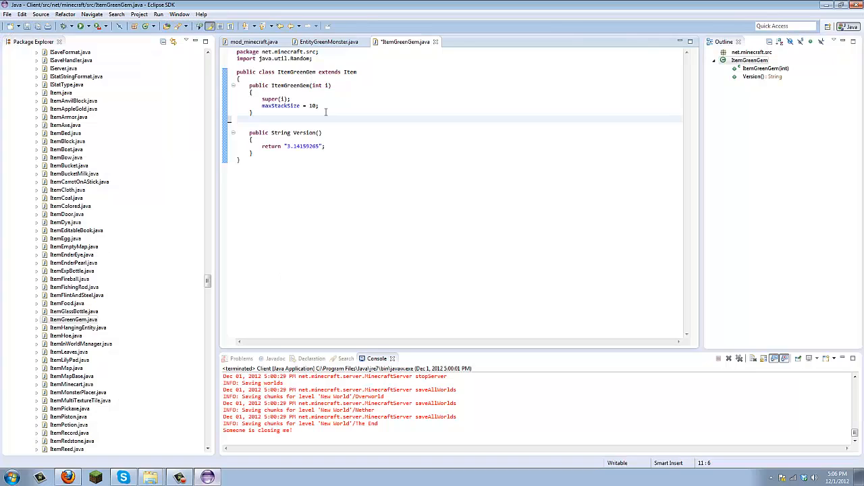
{"action": "mouse_move", "coordinate": [331, 133]}
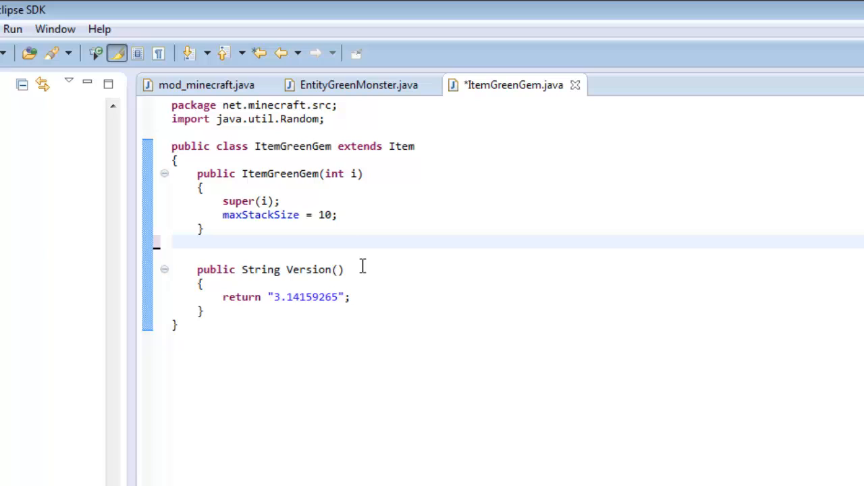
{"action": "left_click", "coordinate": [348, 228]}
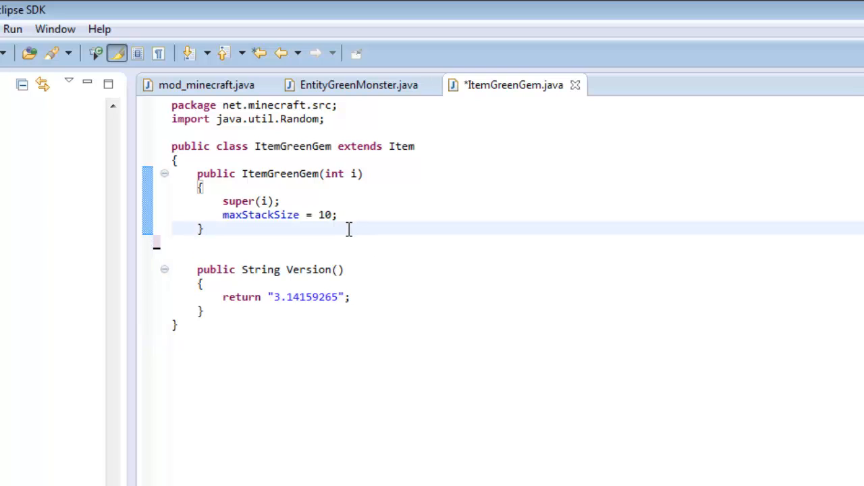
{"action": "mouse_move", "coordinate": [268, 207]}
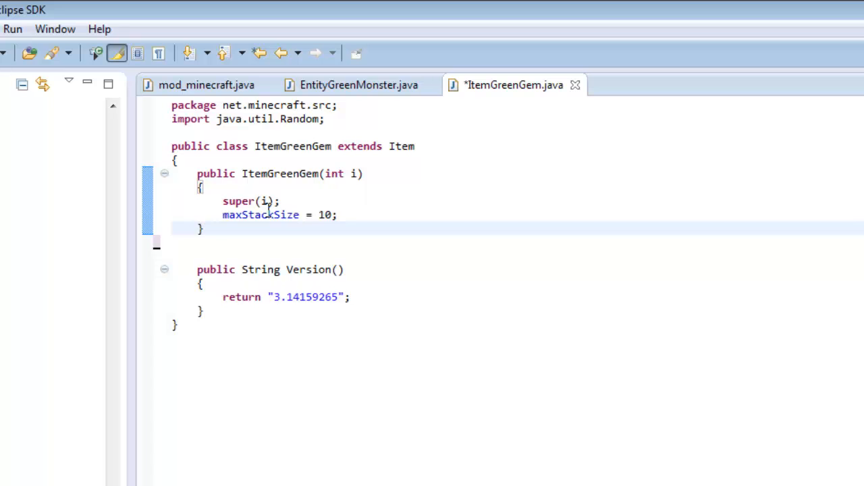
{"action": "left_click", "coordinate": [206, 84]}
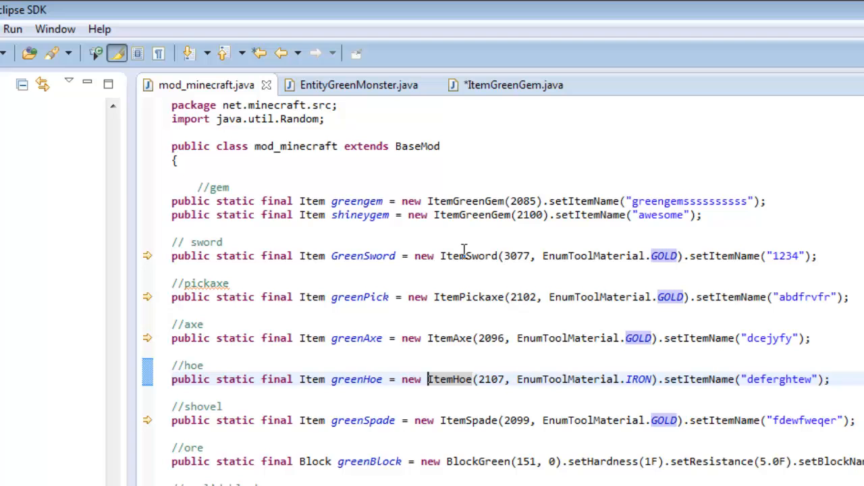
- Highlight the BlockGreen, ItemPickaxe and ItemGreenGem class names in the declarations
{"action": "double_click", "coordinate": [470, 255]}
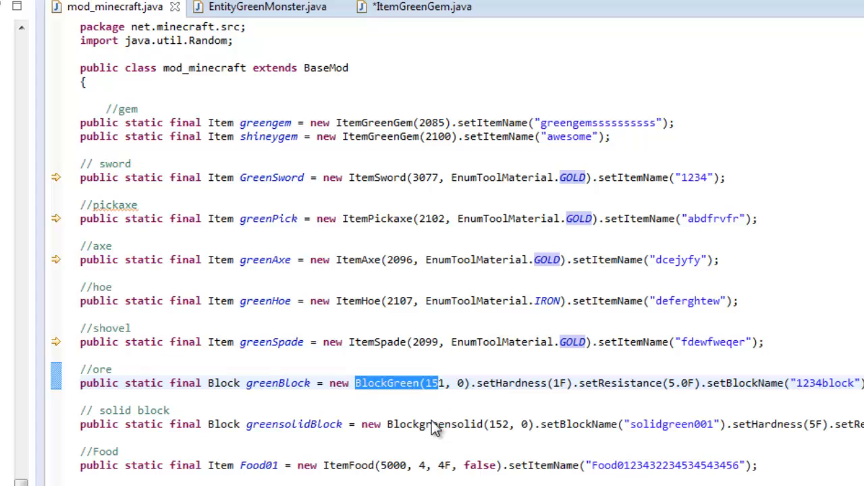
{"action": "mouse_move", "coordinate": [370, 141]}
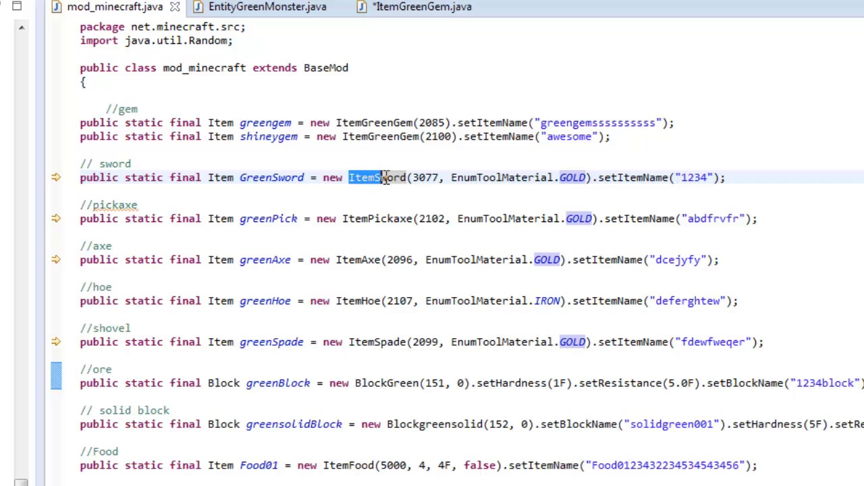
{"action": "double_click", "coordinate": [377, 219]}
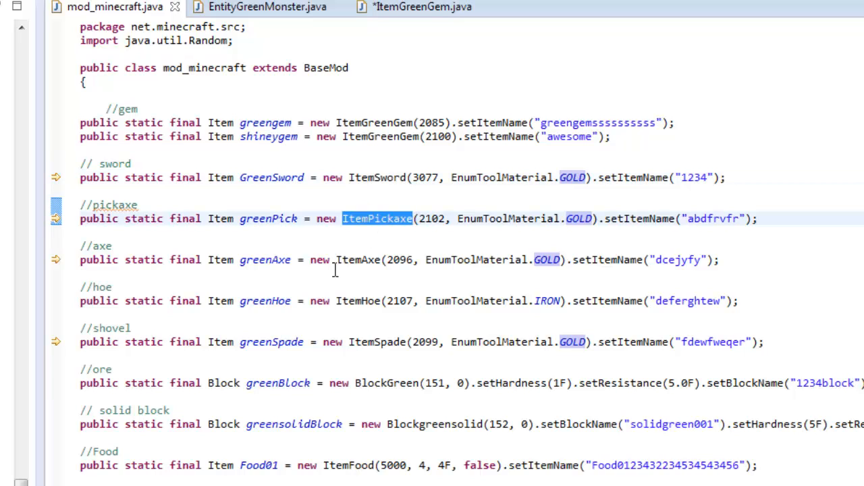
{"action": "double_click", "coordinate": [360, 259]}
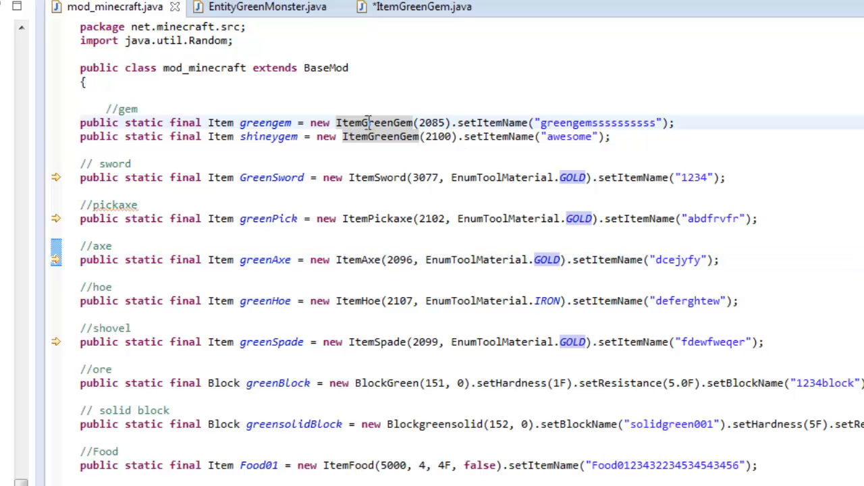
{"action": "double_click", "coordinate": [375, 122]}
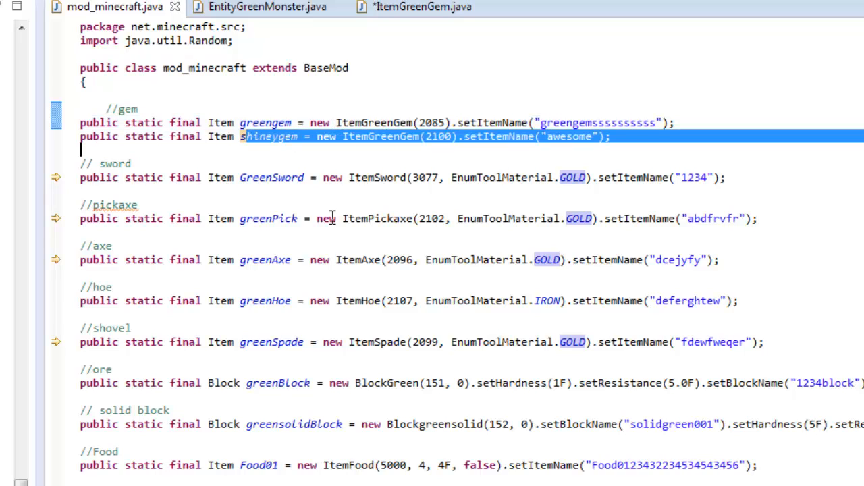
- Highlight the Food01 item name, then return to ItemGreenGem.java
{"action": "left_click", "coordinate": [259, 464]}
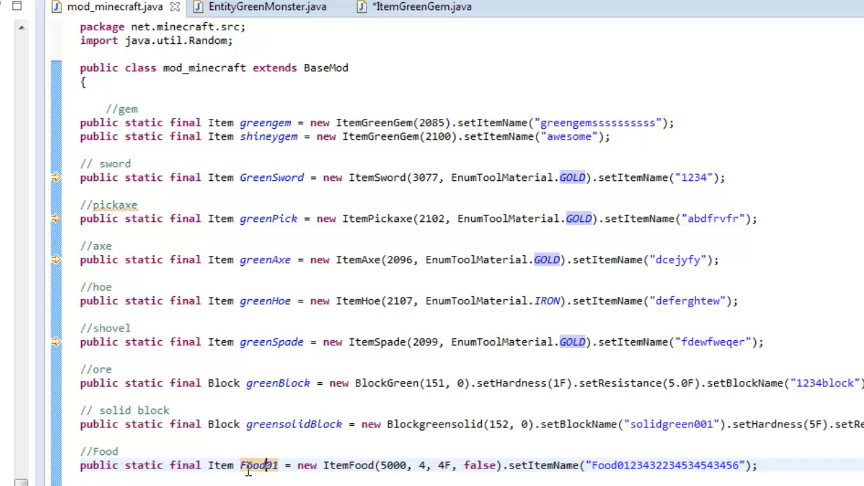
{"action": "double_click", "coordinate": [255, 464]}
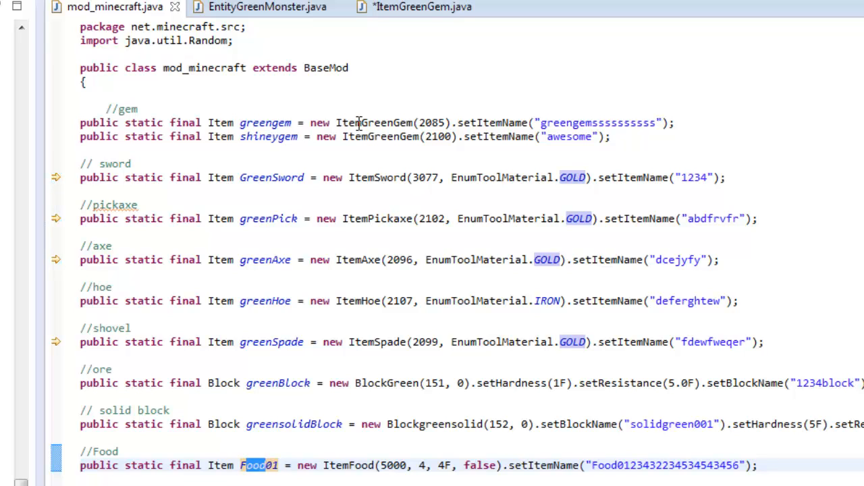
{"action": "mouse_move", "coordinate": [337, 466]}
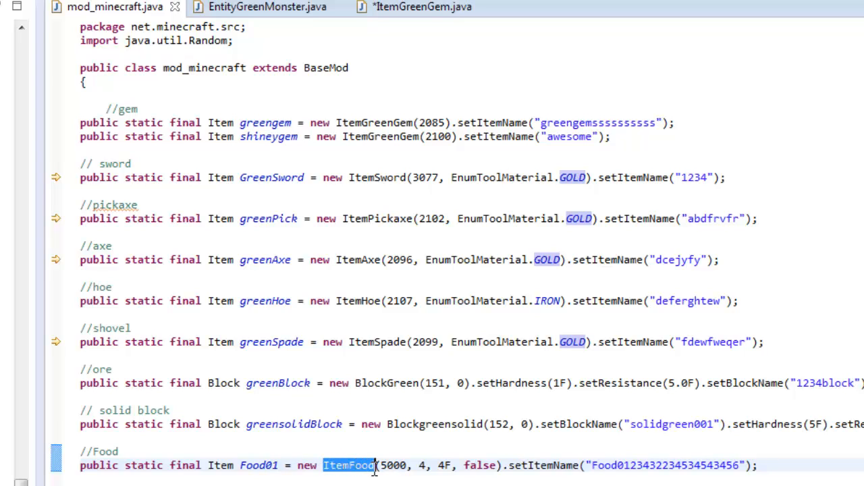
{"action": "mouse_move", "coordinate": [331, 473]}
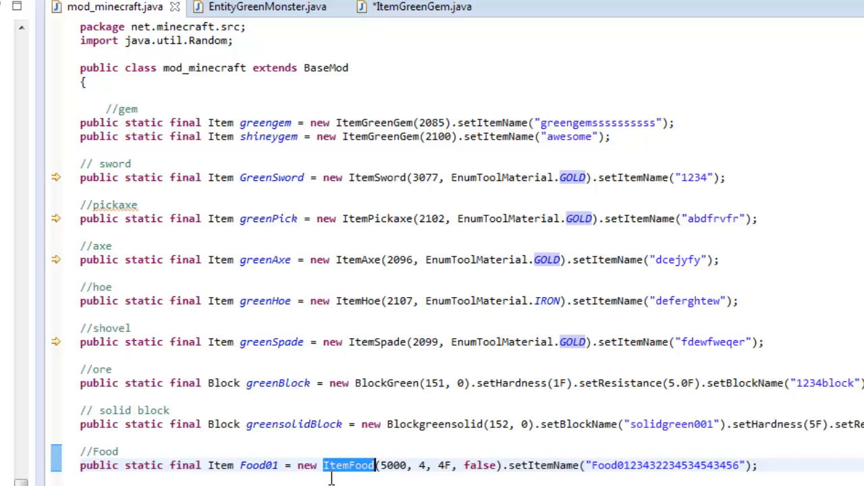
{"action": "mouse_move", "coordinate": [337, 124]}
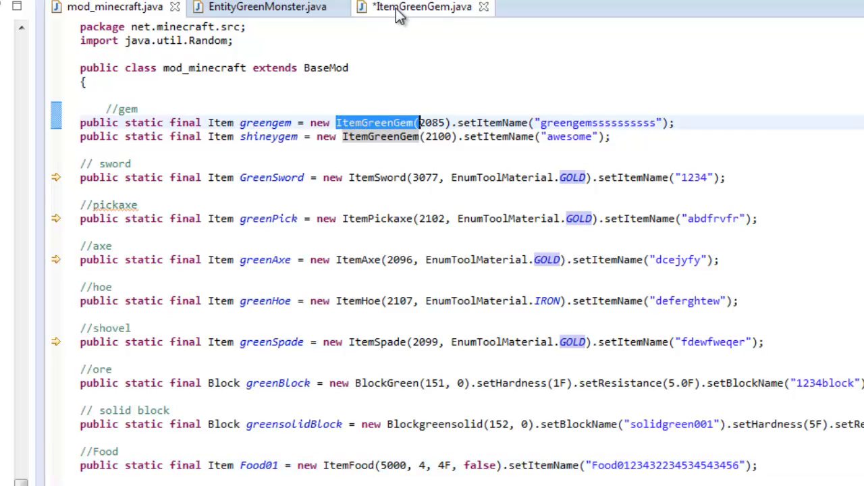
{"action": "left_click", "coordinate": [421, 8]}
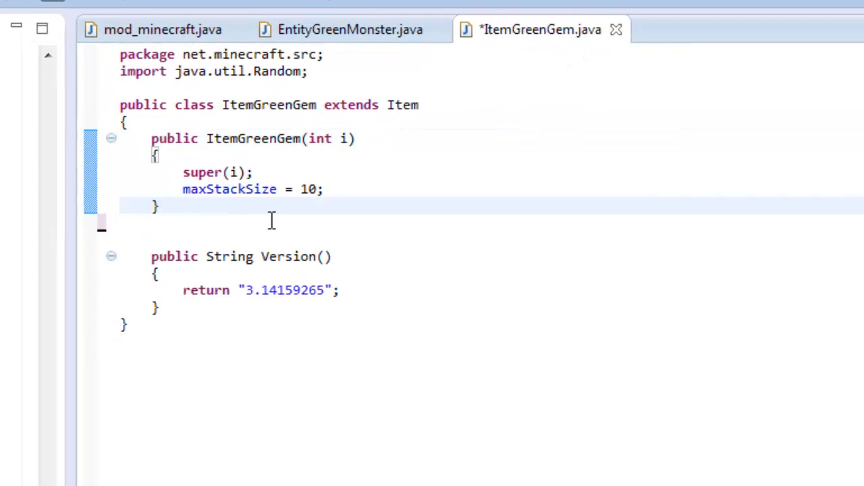
- Start a new method 'public boolean hasEffect(' below the constructor, fixing the 'hasEfeect' typo
{"action": "key", "text": "Return"}
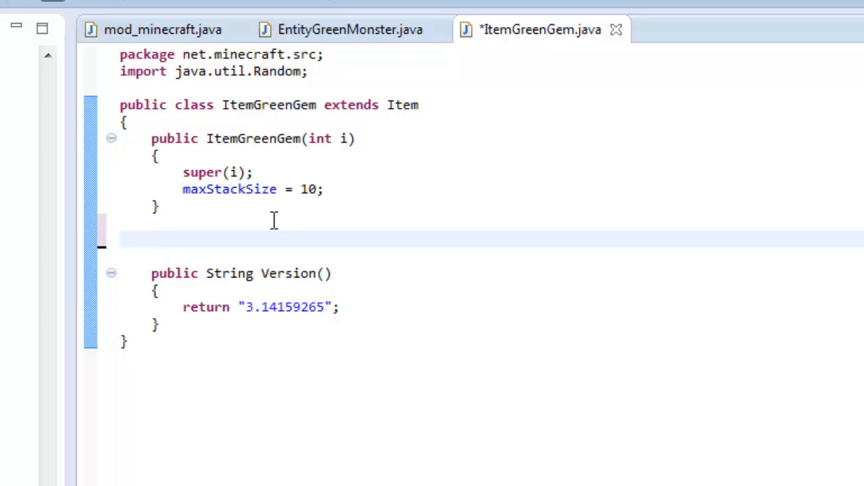
{"action": "type", "text": "p"}
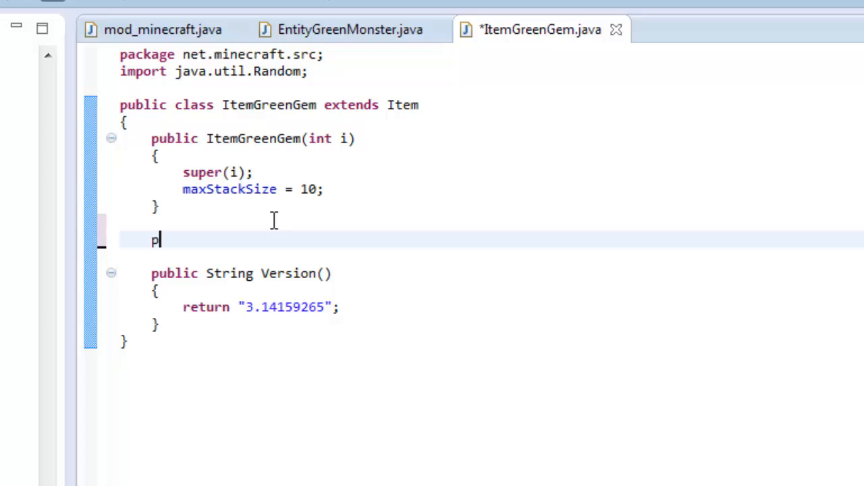
{"action": "type", "text": "ublic b"}
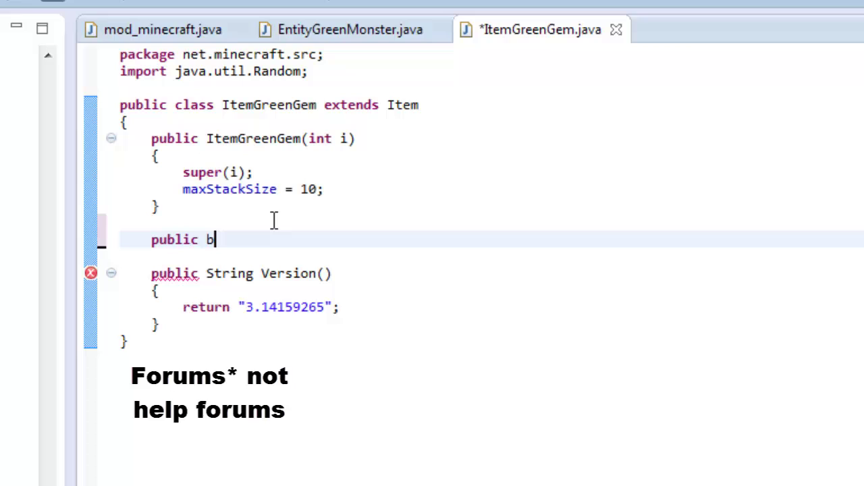
{"action": "type", "text": "oo"}
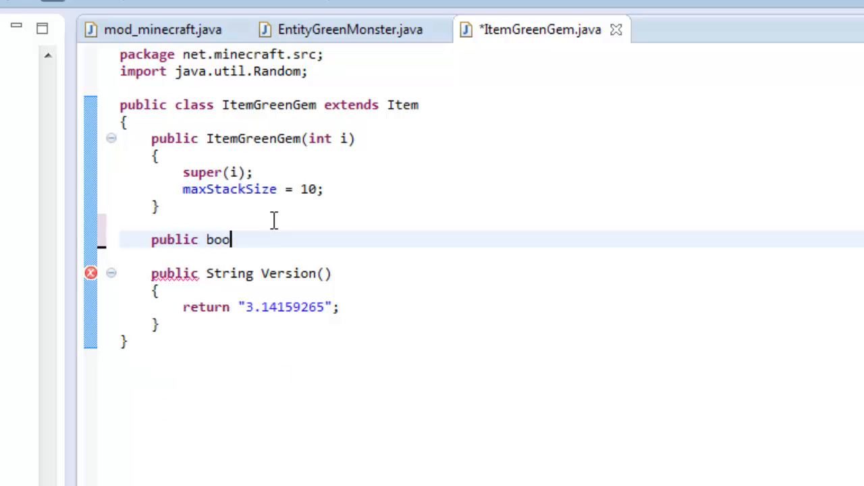
{"action": "type", "text": "lean"}
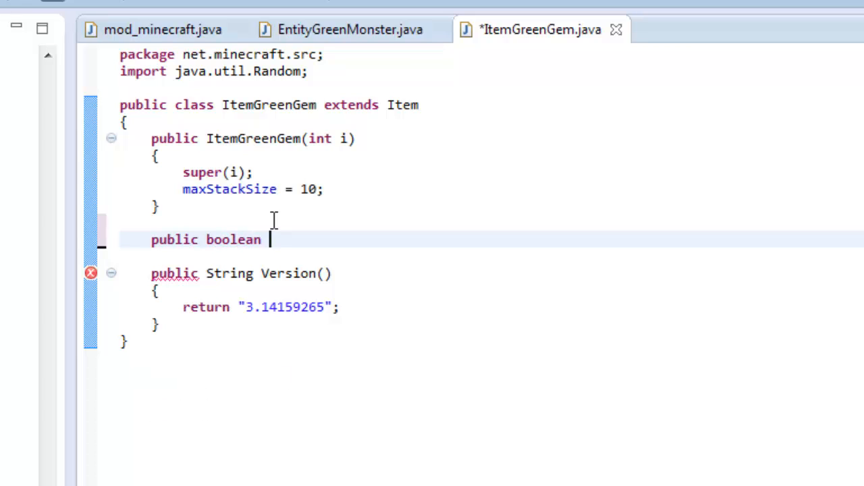
{"action": "type", "text": "hasE"}
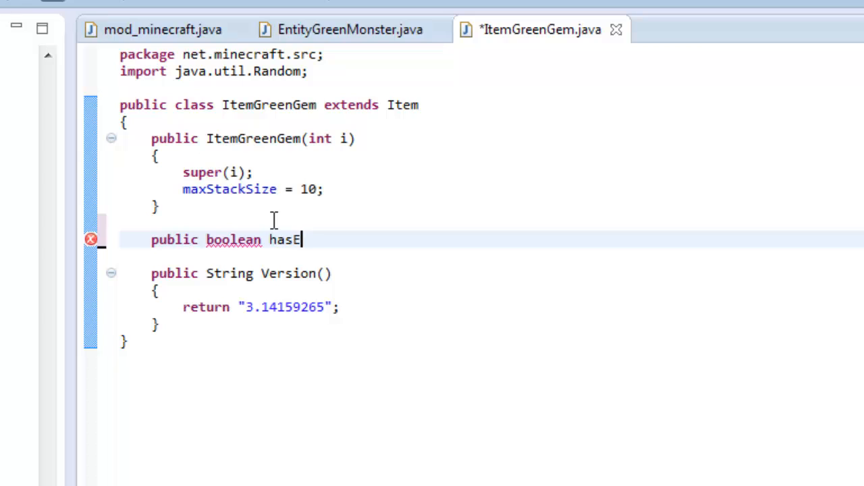
{"action": "type", "text": "fee"}
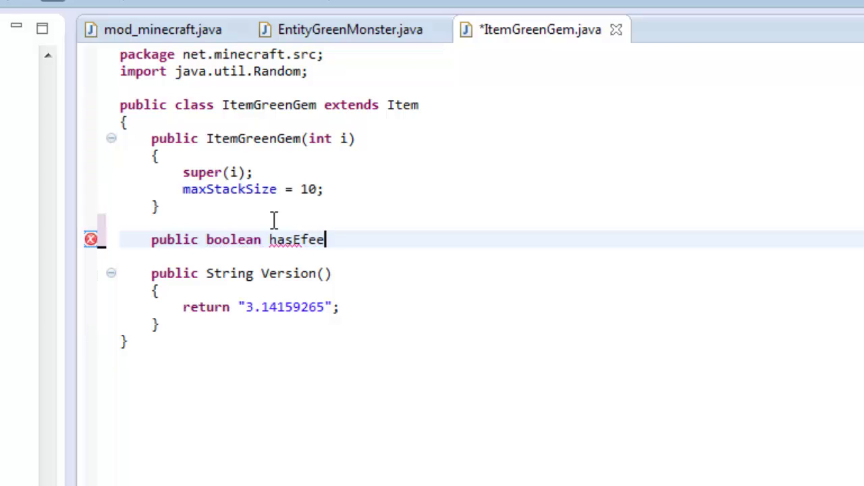
{"action": "type", "text": "ct"}
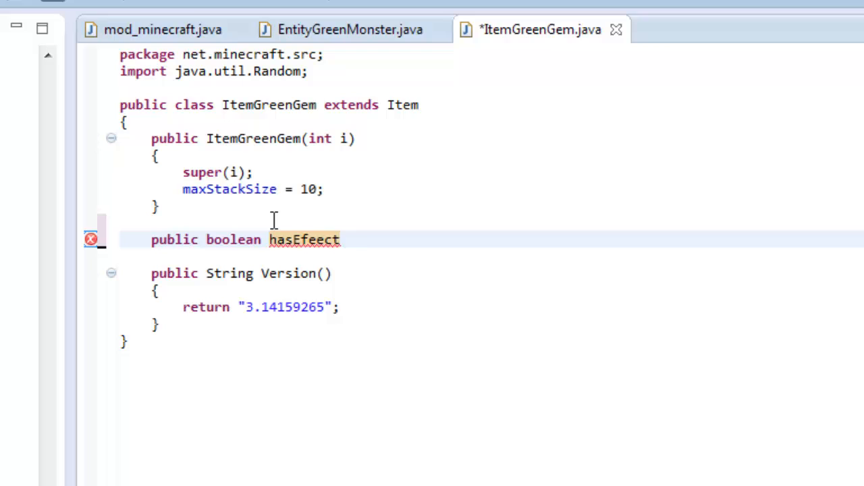
{"action": "type", "text": "()"}
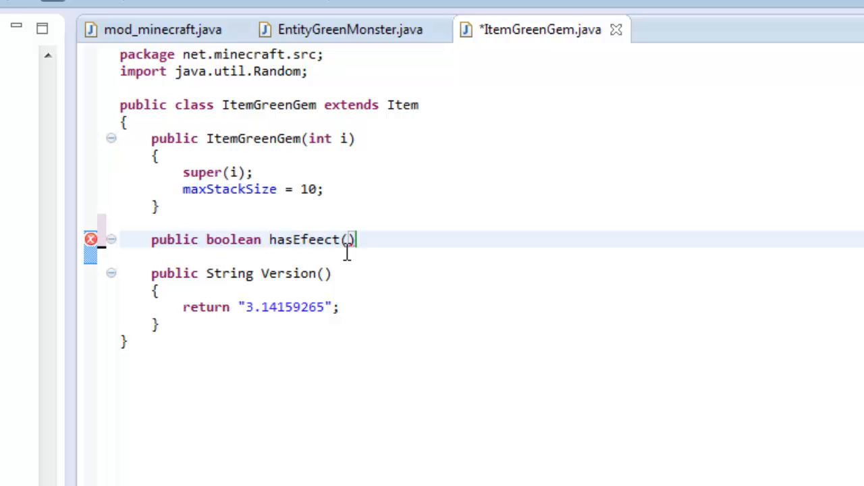
{"action": "mouse_move", "coordinate": [344, 243]}
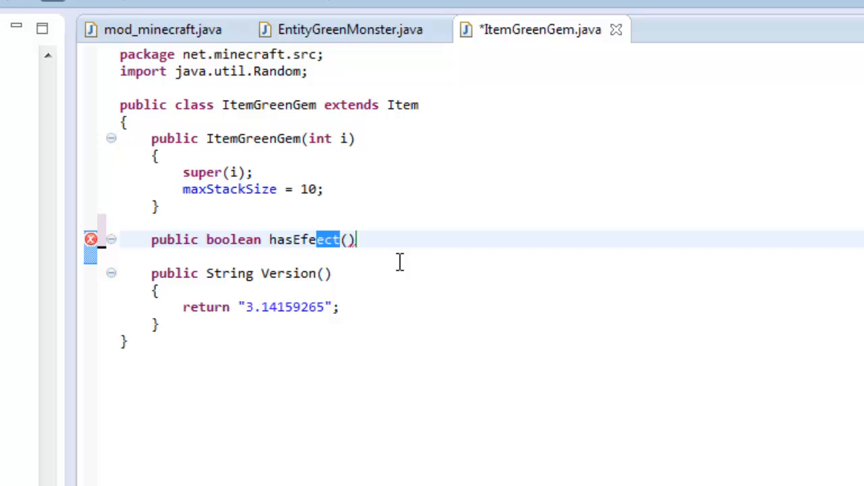
{"action": "key", "text": "Backspace"}
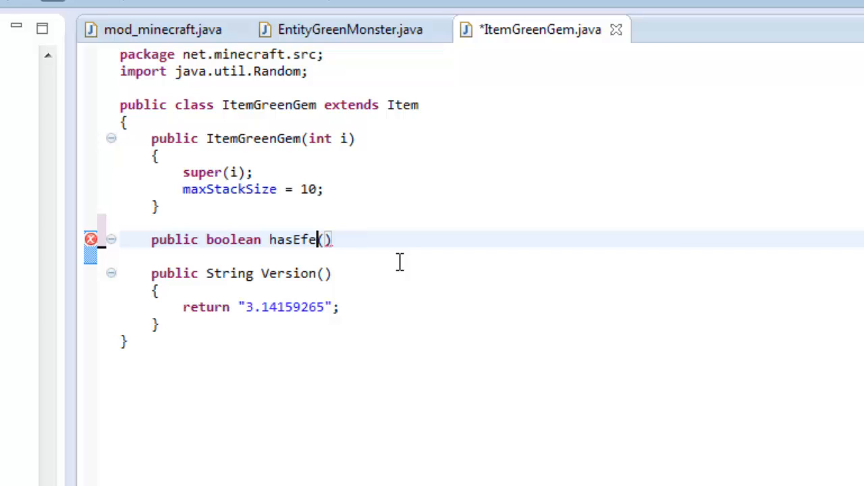
{"action": "type", "text": "fe"}
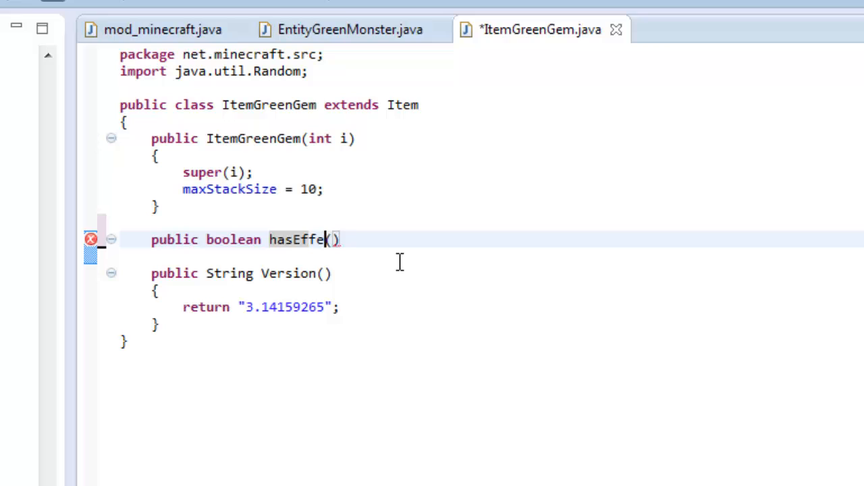
{"action": "type", "text": "ct(i"}
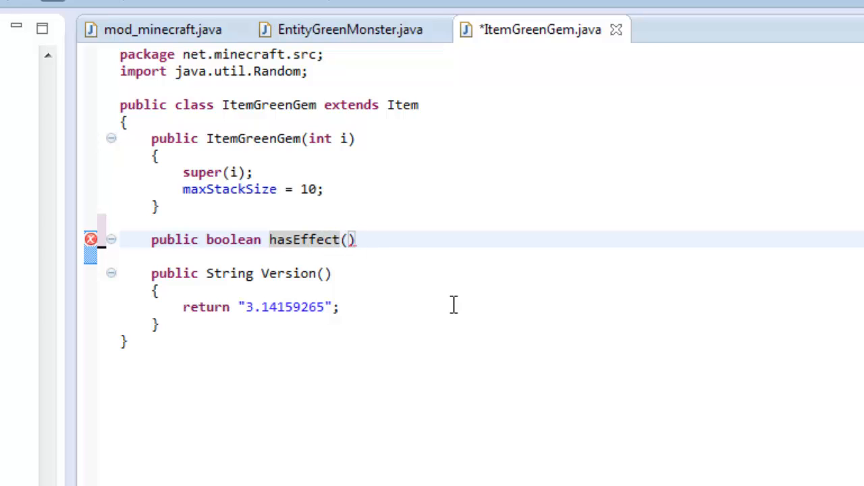
- Complete it as hasEffect(ItemStack par1ItemStack){ return true; }, correcting the misspelled return
{"action": "type", "text": "ItemStack"}
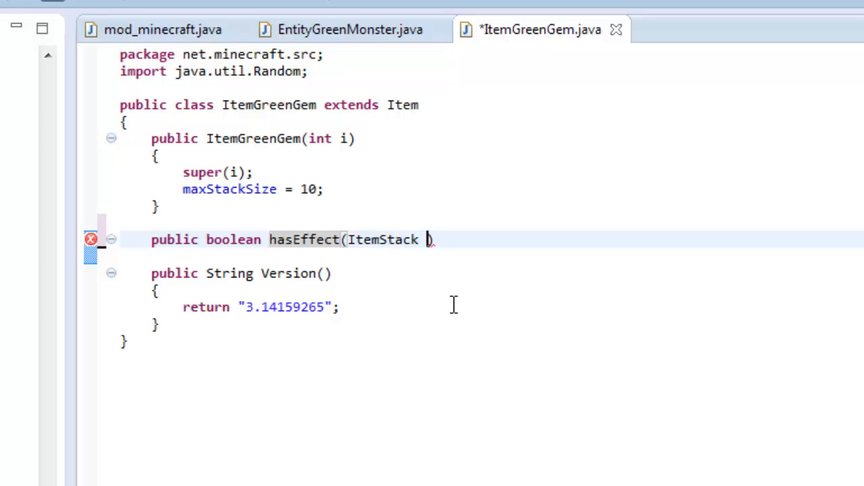
{"action": "type", "text": "par1I"}
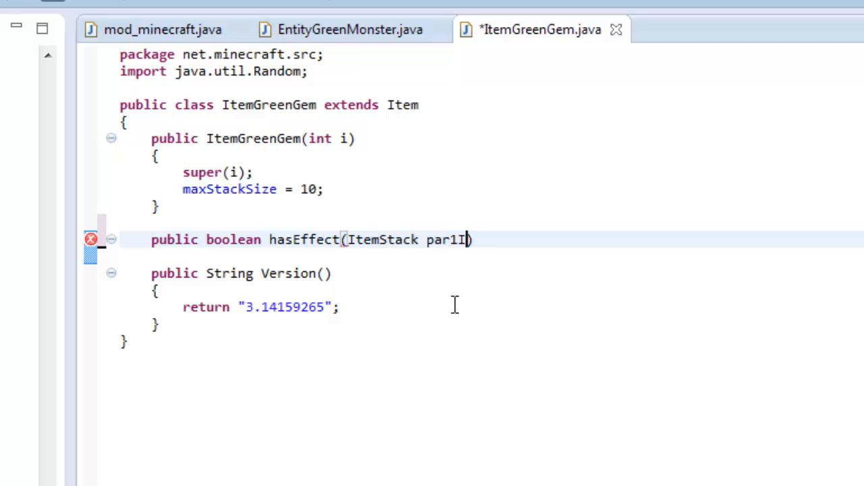
{"action": "type", "text": "temStack"}
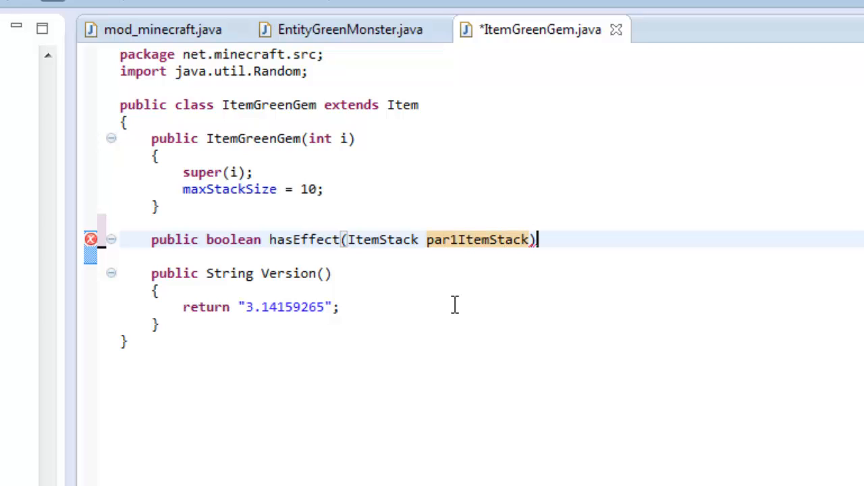
{"action": "type", "text": "{"}
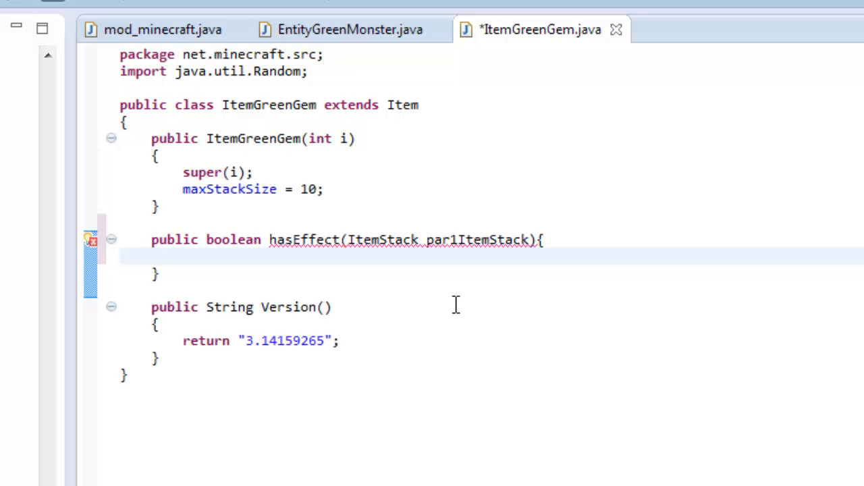
{"action": "type", "text": "re"}
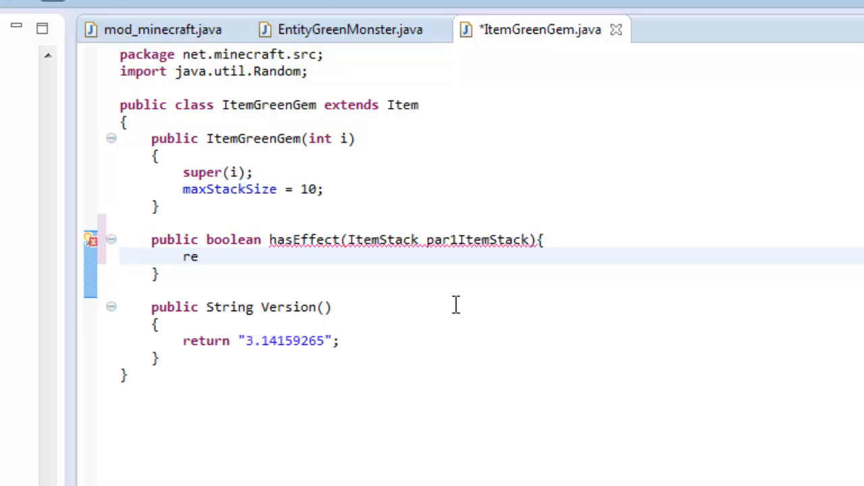
{"action": "type", "text": "turen"}
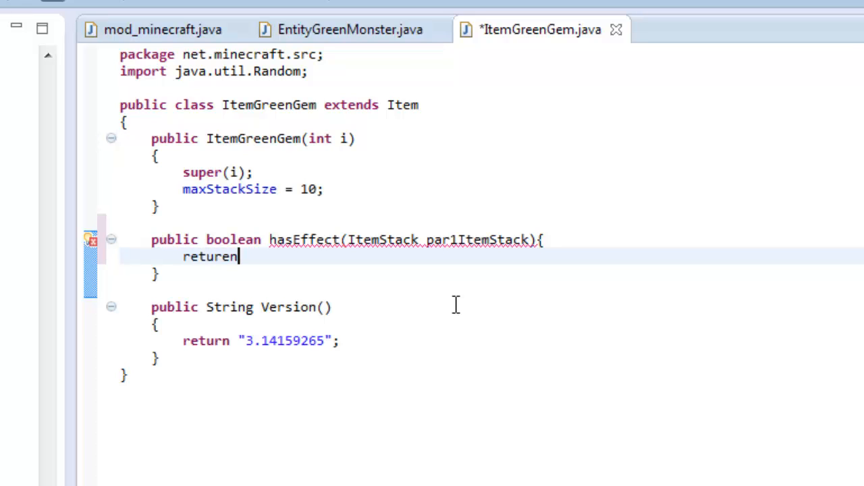
{"action": "key", "text": "BackSpace"}
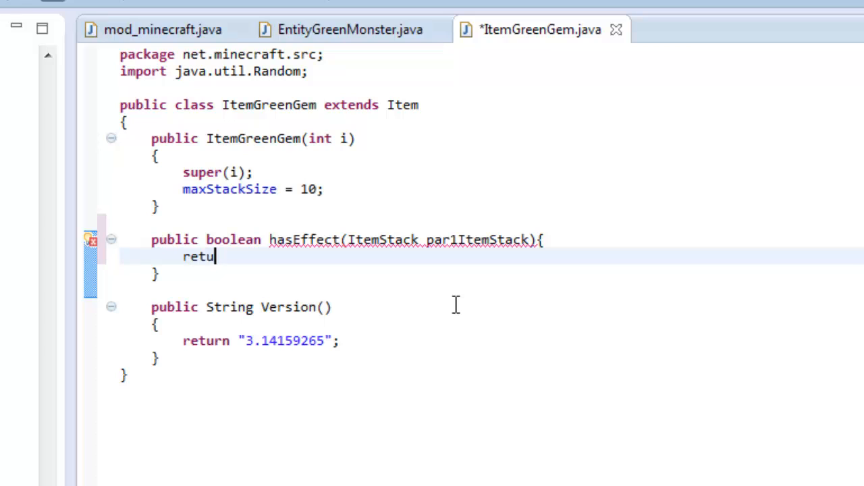
{"action": "type", "text": "rn"}
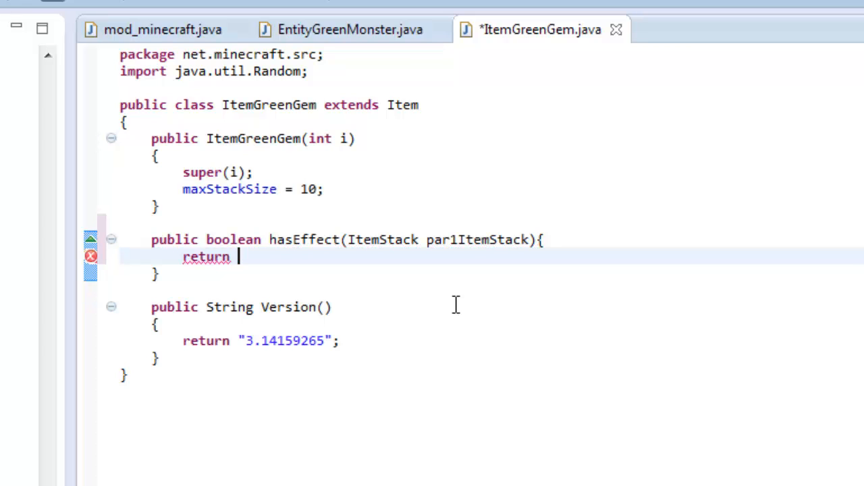
{"action": "type", "text": "true;"}
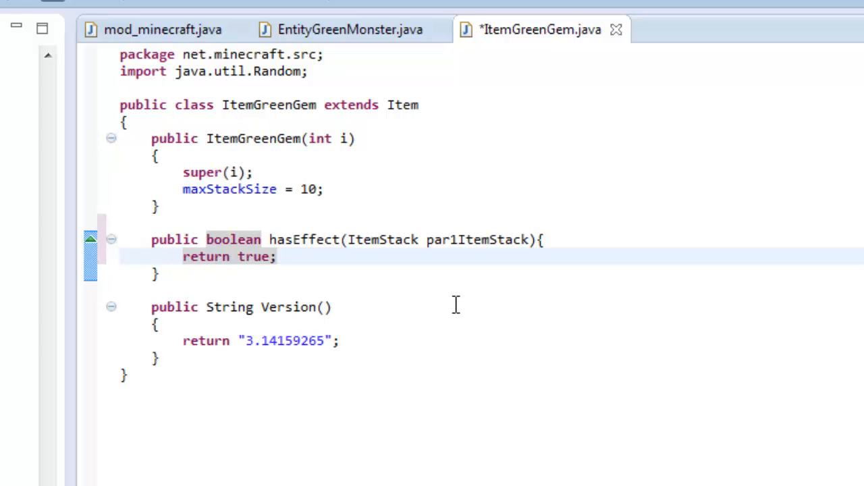
{"action": "mouse_move", "coordinate": [243, 256]}
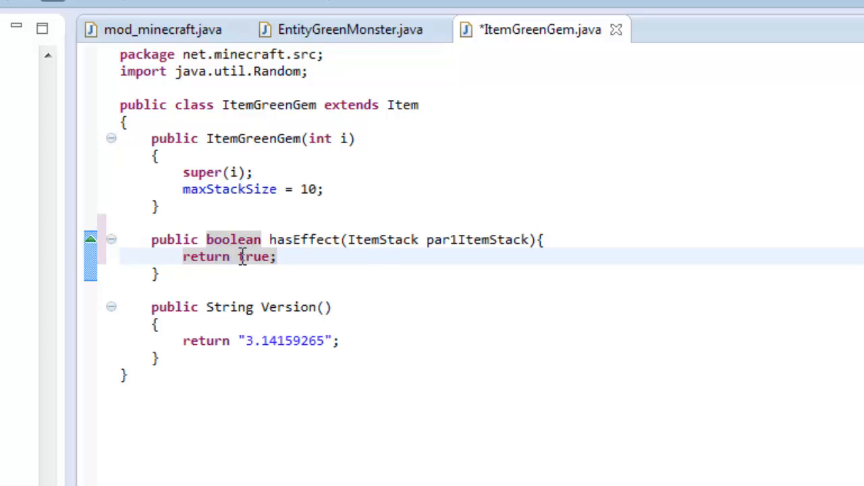
{"action": "double_click", "coordinate": [254, 257]}
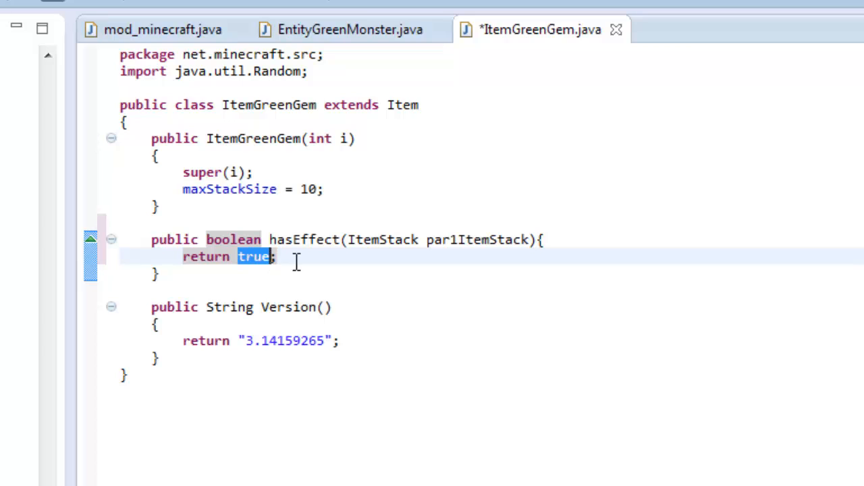
{"action": "mouse_move", "coordinate": [145, 240]}
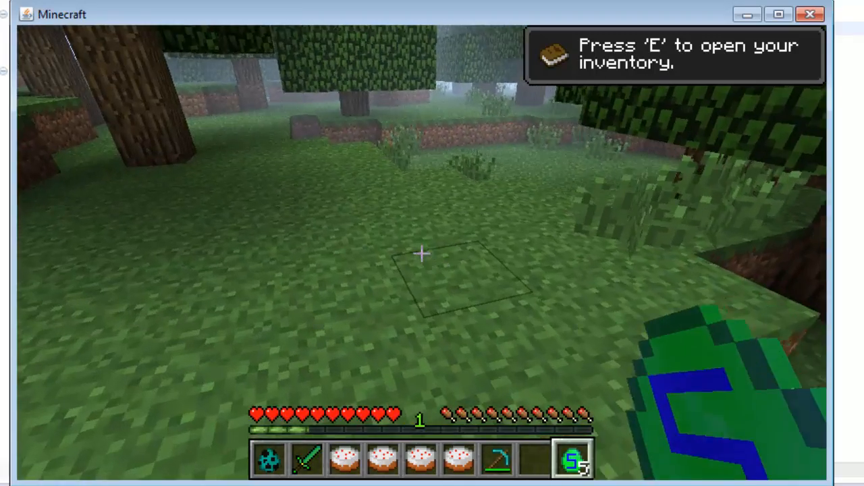
- Check the green gems in the inventory for the enchantment glint and return to the world
{"action": "key", "text": "e"}
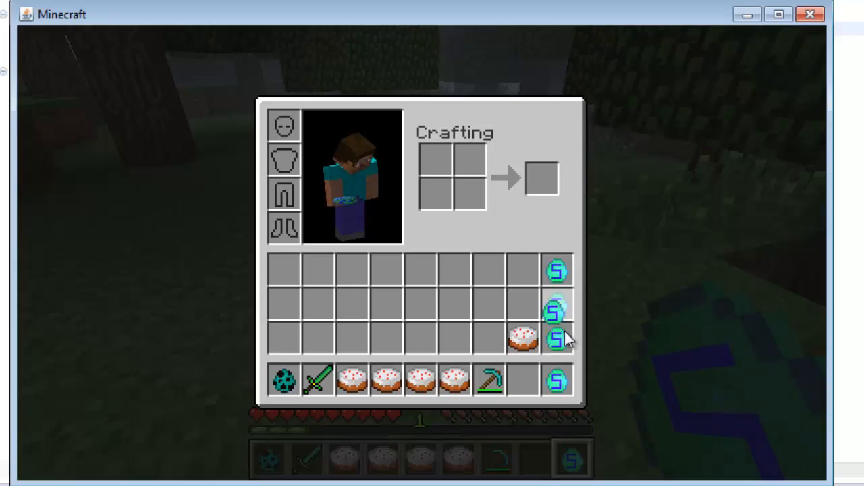
{"action": "key", "text": "Escape"}
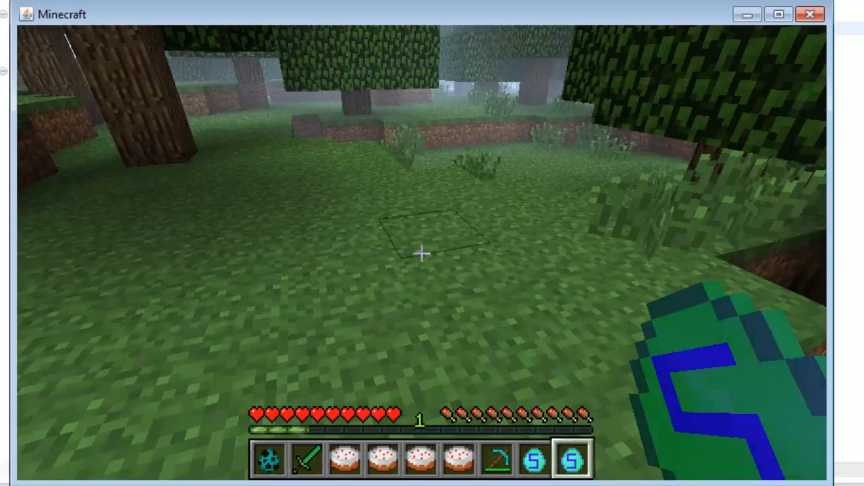
{"action": "key", "text": "e"}
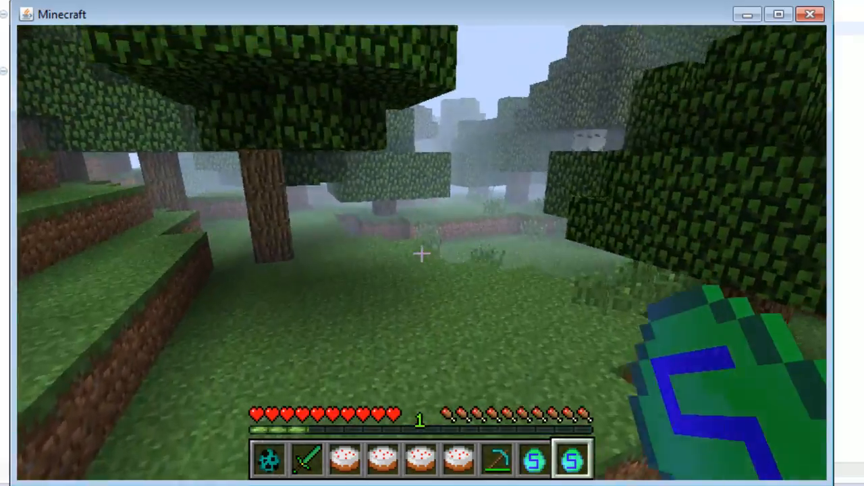
{"action": "mouse_move", "coordinate": [422, 254]}
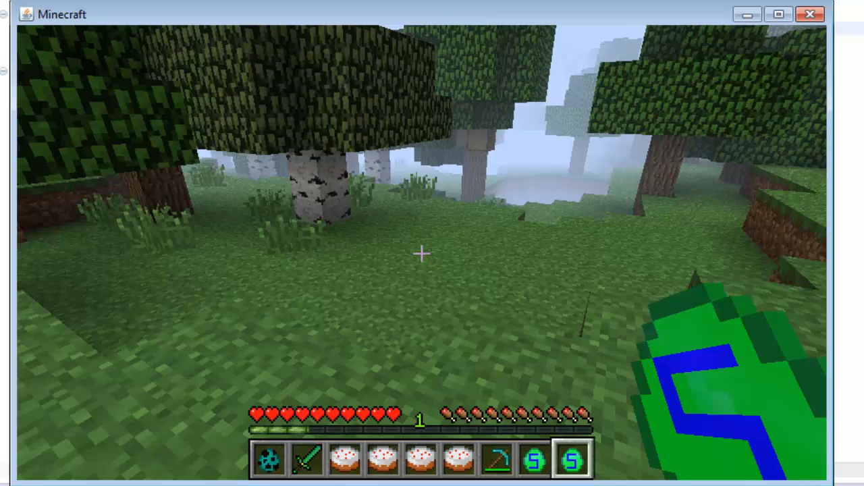
- Back in mod_minecraft.java, highlight the ItemSword and ItemGreenGem class names
{"action": "key", "text": "e"}
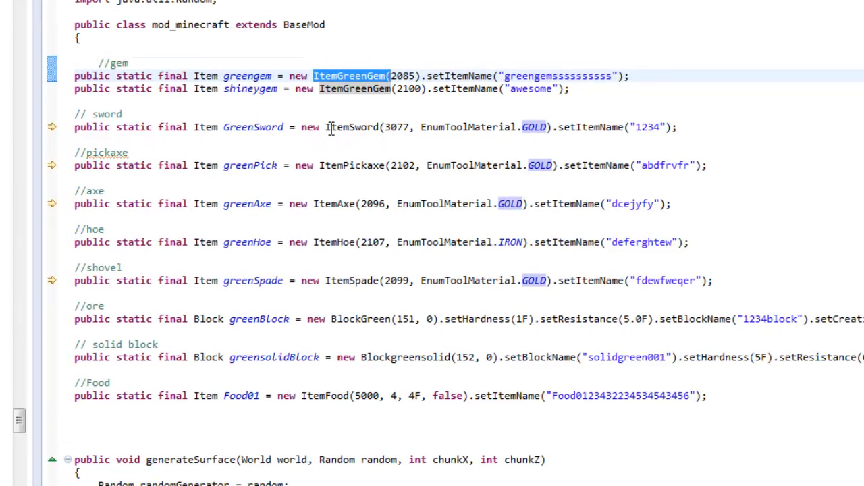
{"action": "double_click", "coordinate": [350, 127]}
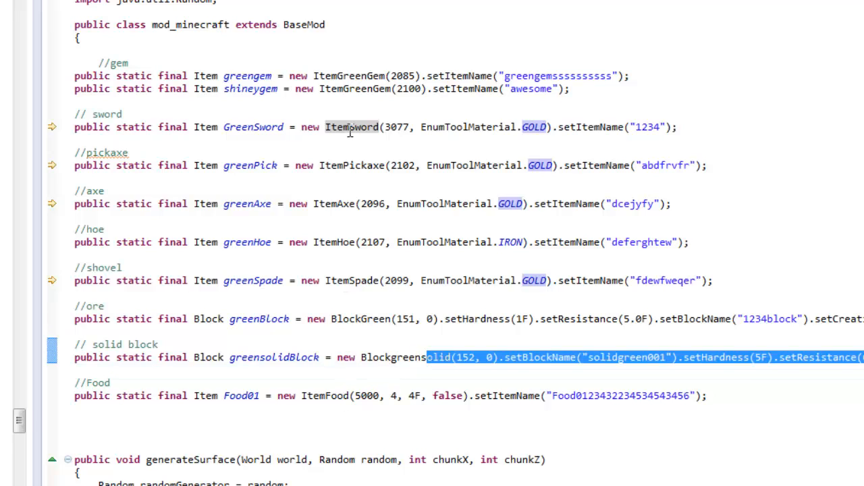
{"action": "double_click", "coordinate": [351, 127]}
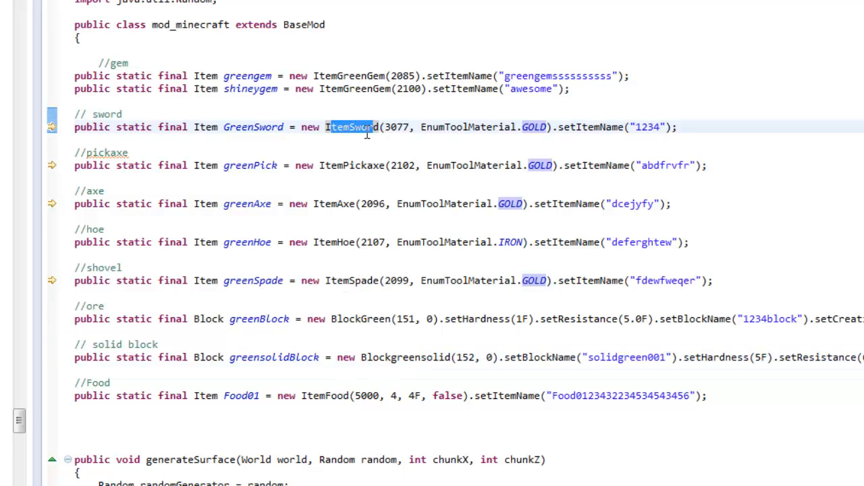
{"action": "mouse_move", "coordinate": [351, 127]}
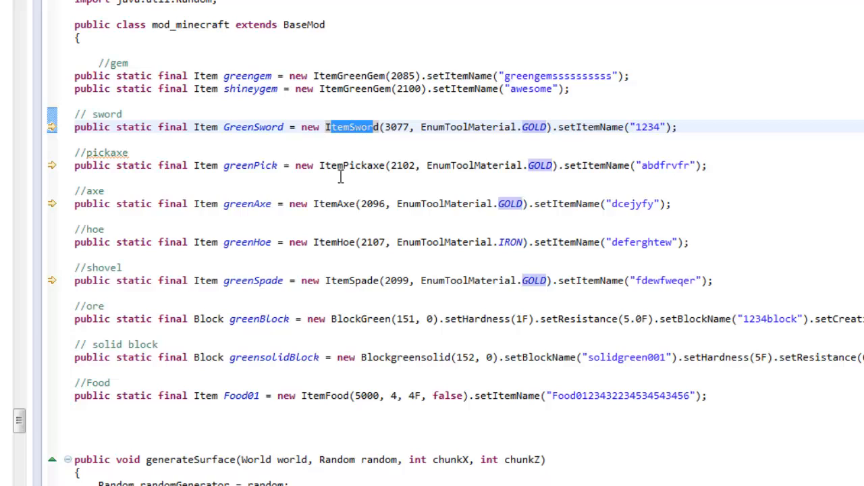
{"action": "mouse_move", "coordinate": [316, 76]}
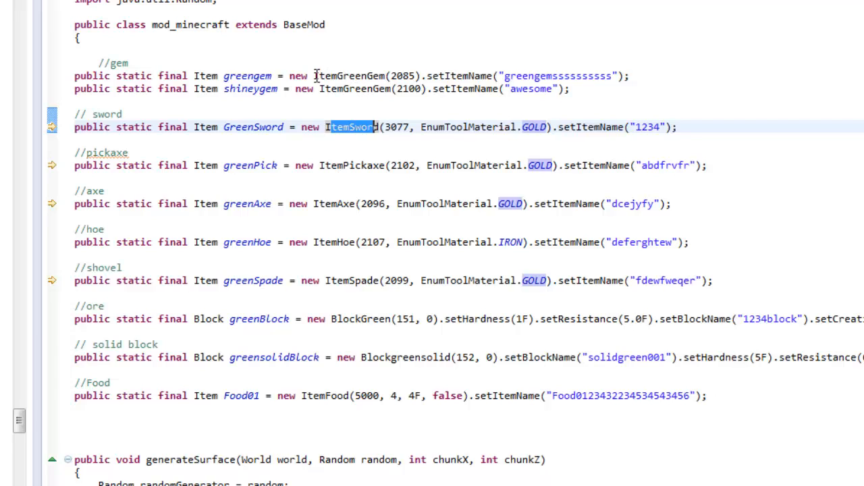
{"action": "double_click", "coordinate": [349, 76]}
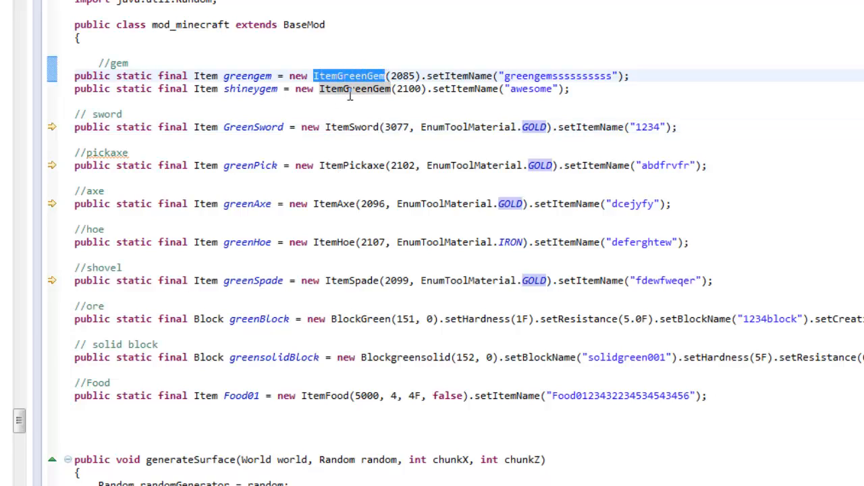